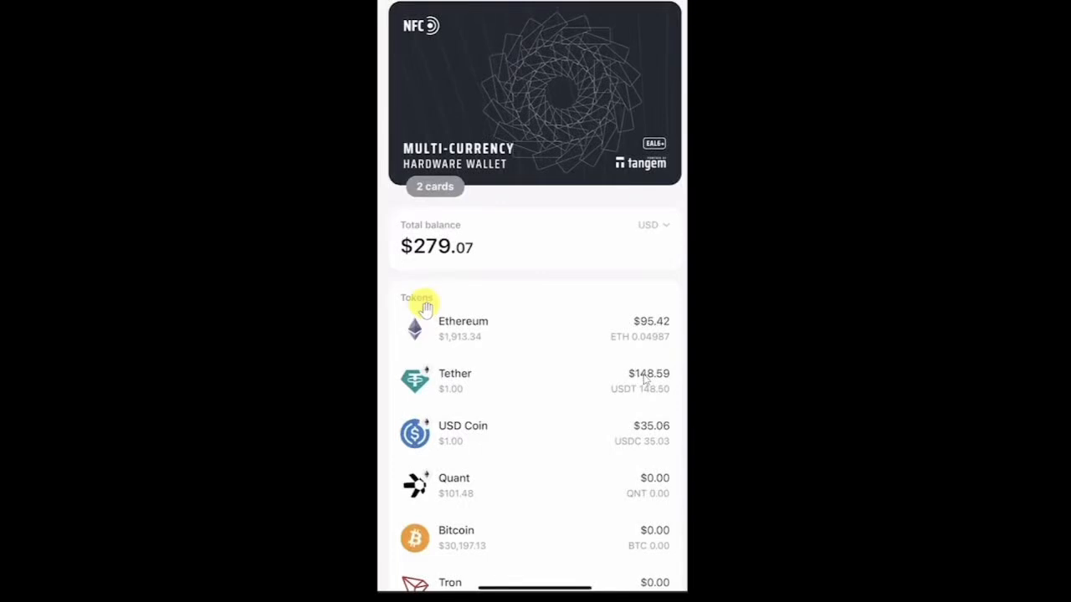
mouse_move(531, 241)
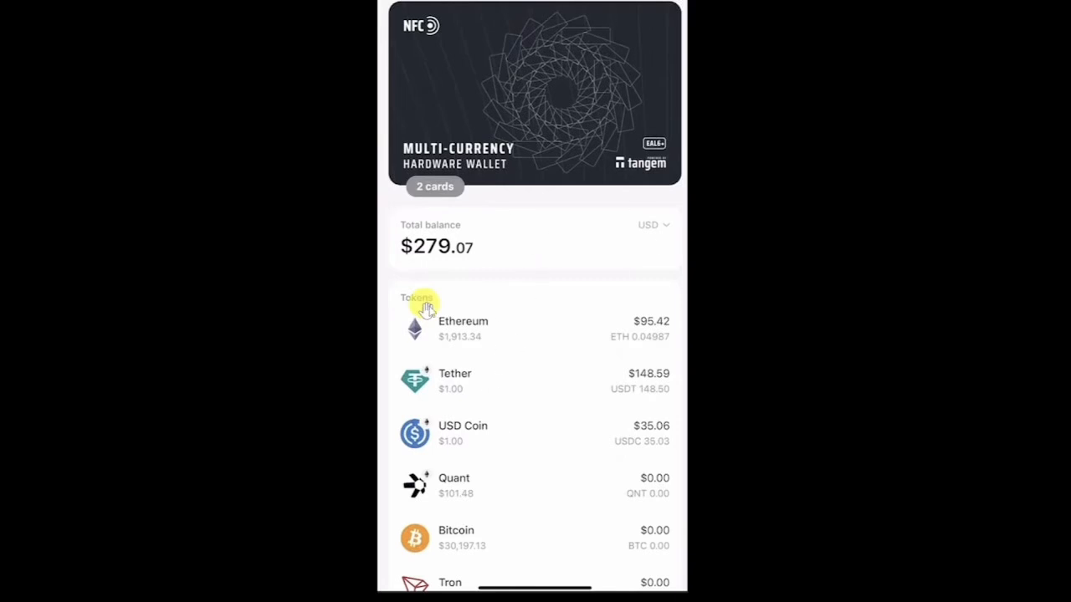
mouse_move(555, 123)
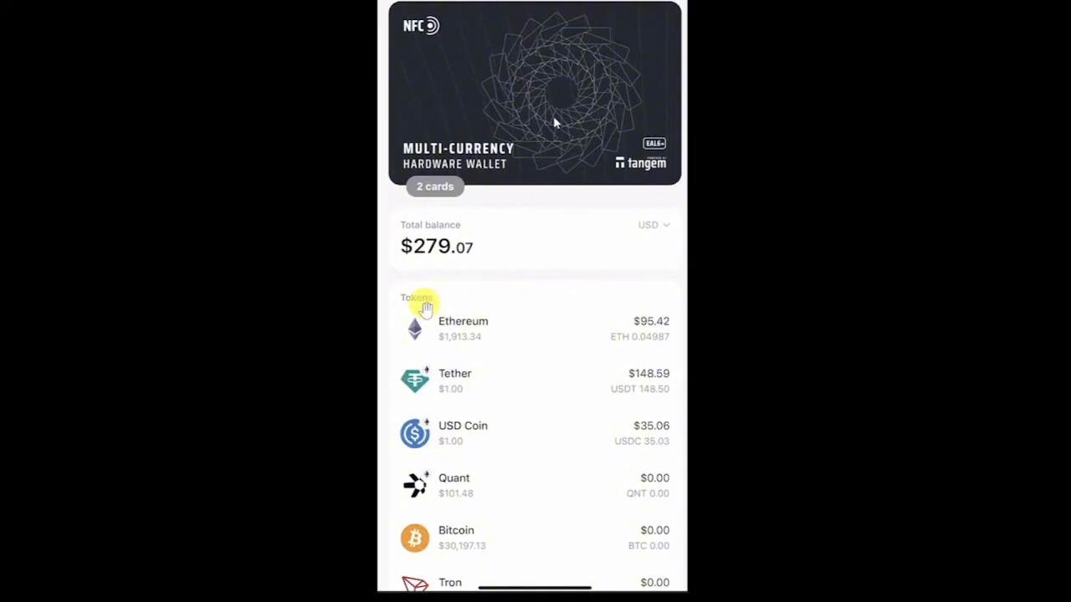
mouse_move(530, 135)
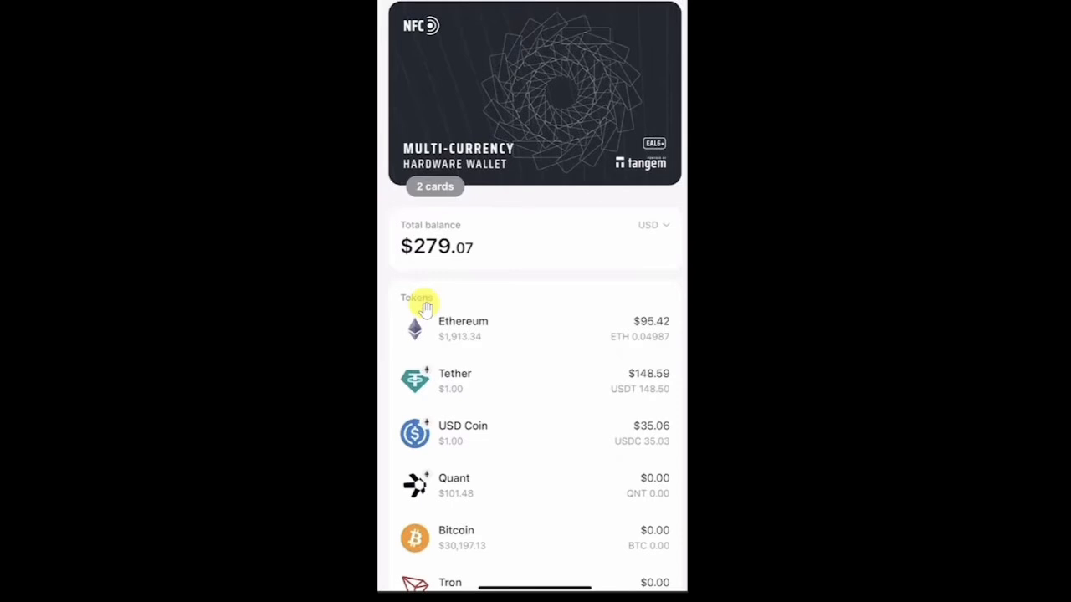
mouse_move(623, 61)
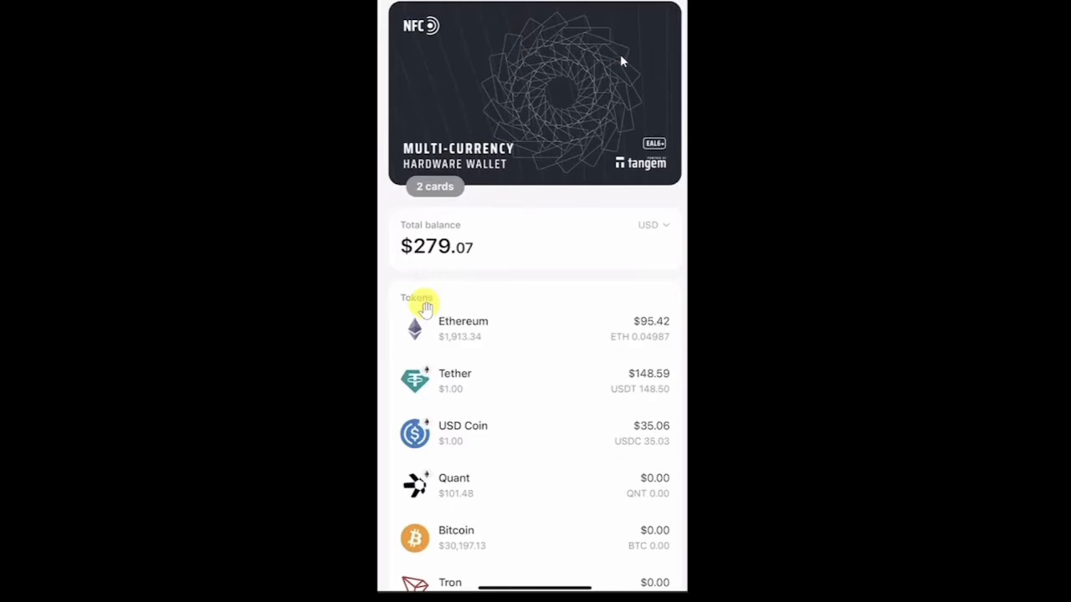
mouse_move(548, 292)
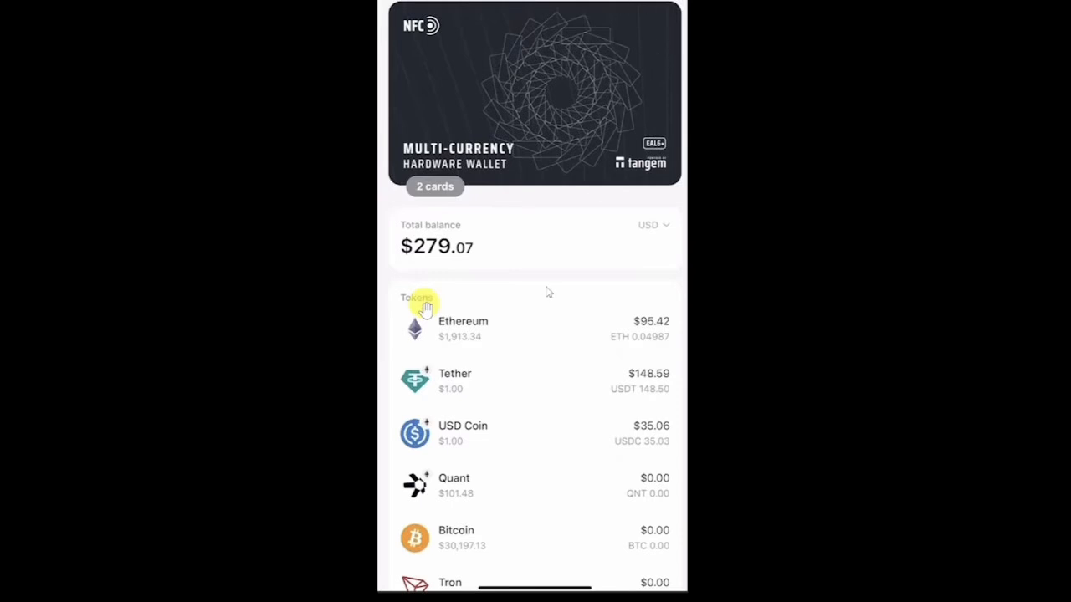
mouse_move(543, 329)
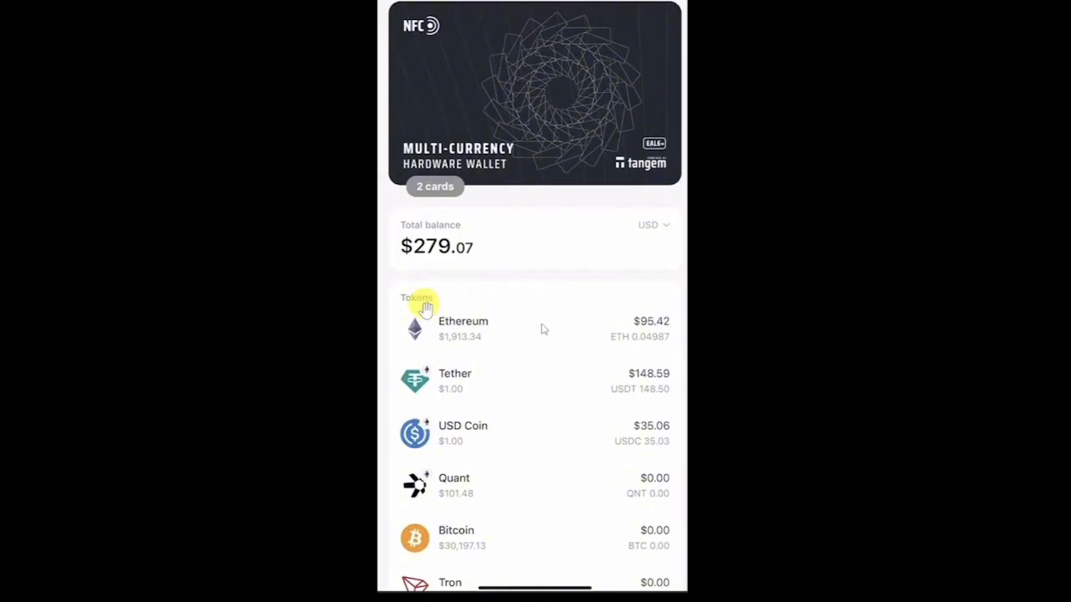
mouse_move(481, 476)
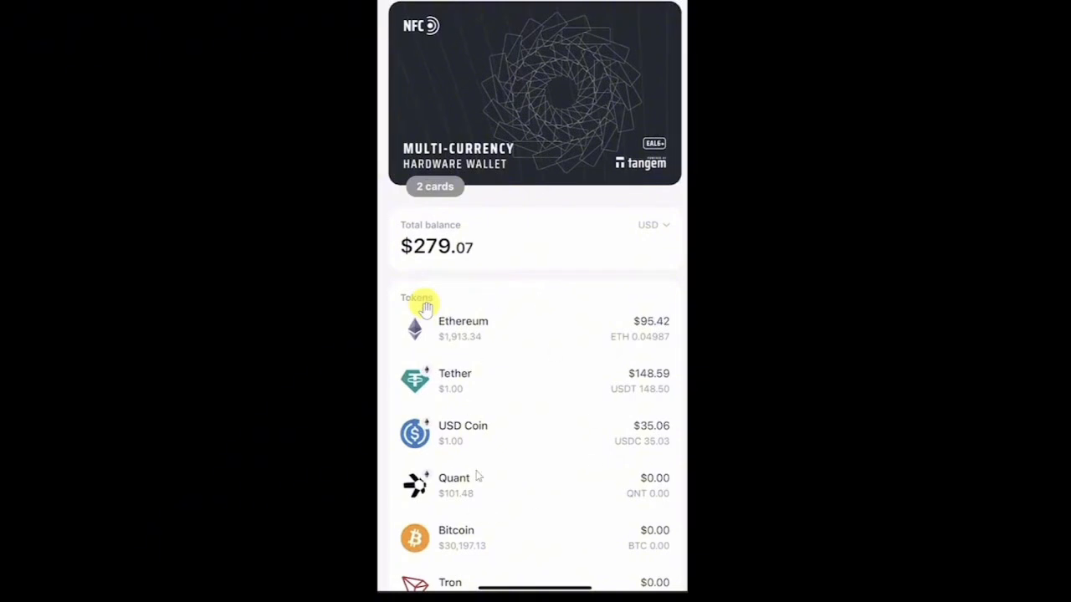
mouse_move(553, 251)
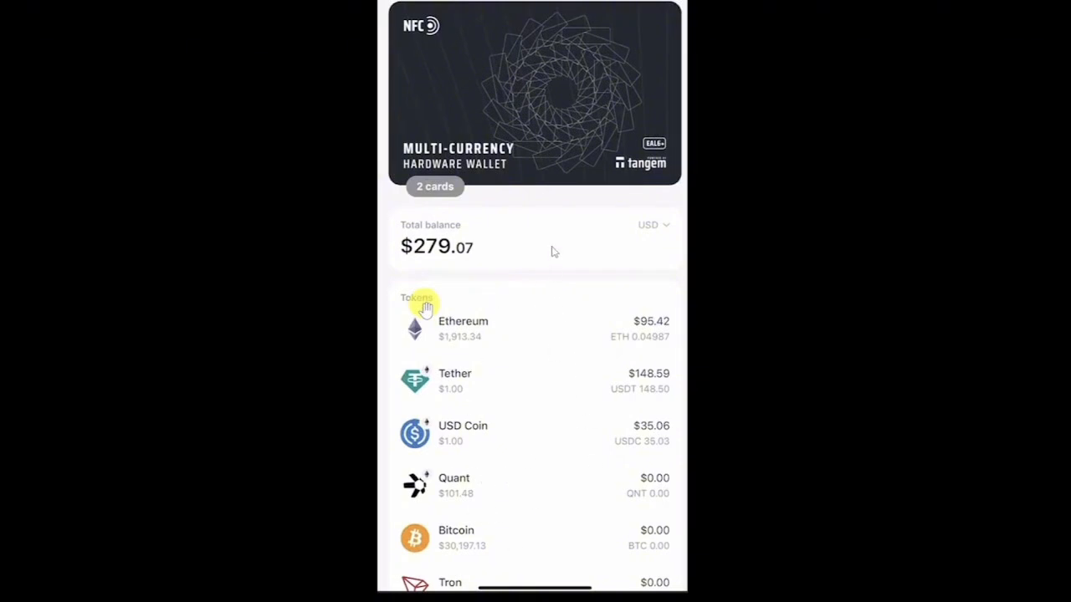
mouse_move(449, 186)
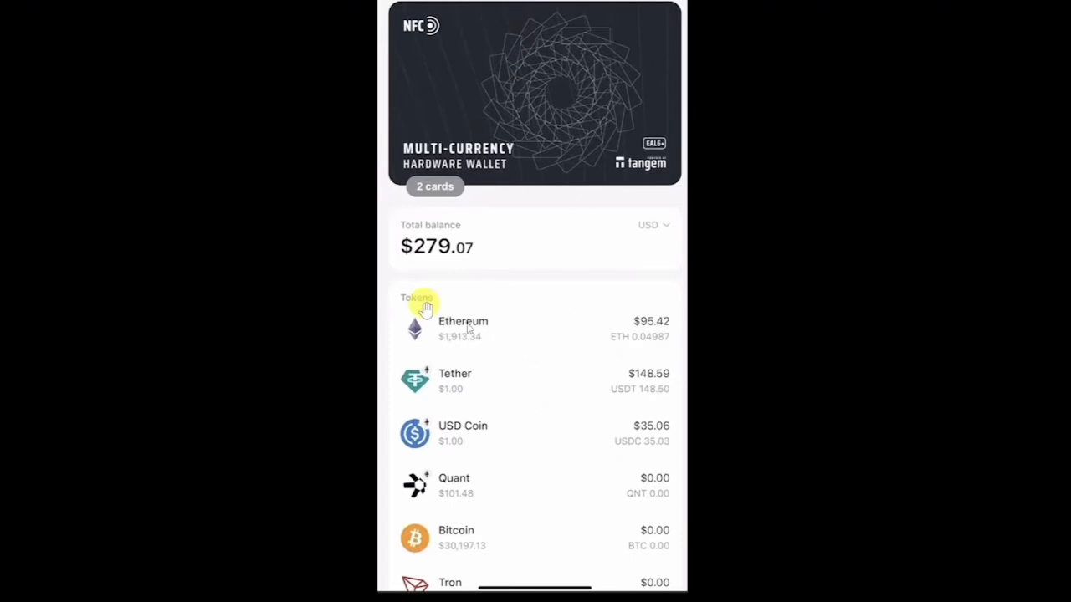
mouse_move(423, 309)
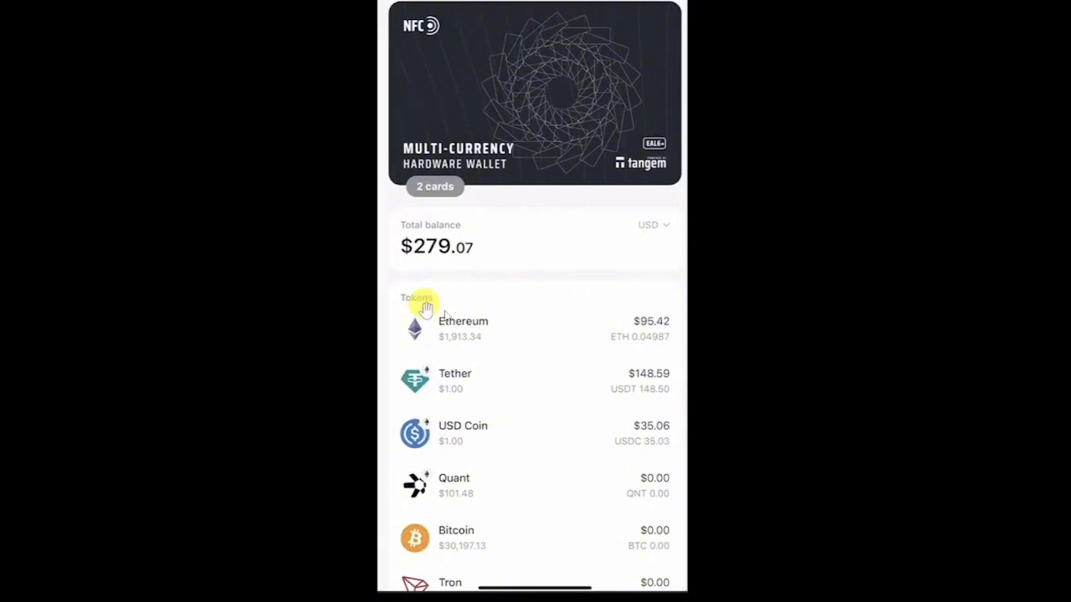
mouse_move(577, 343)
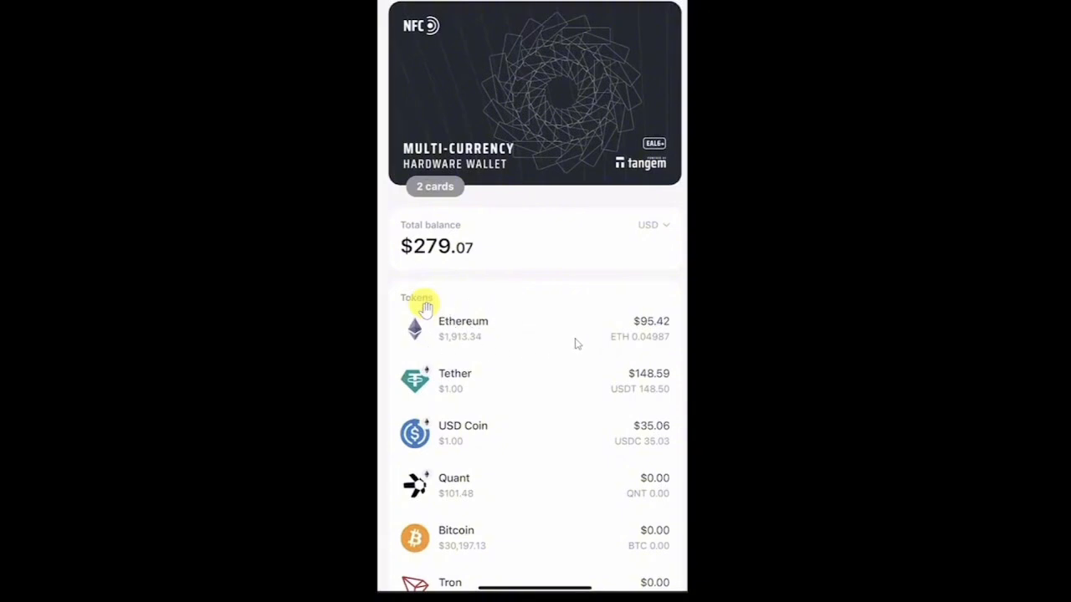
mouse_move(530, 334)
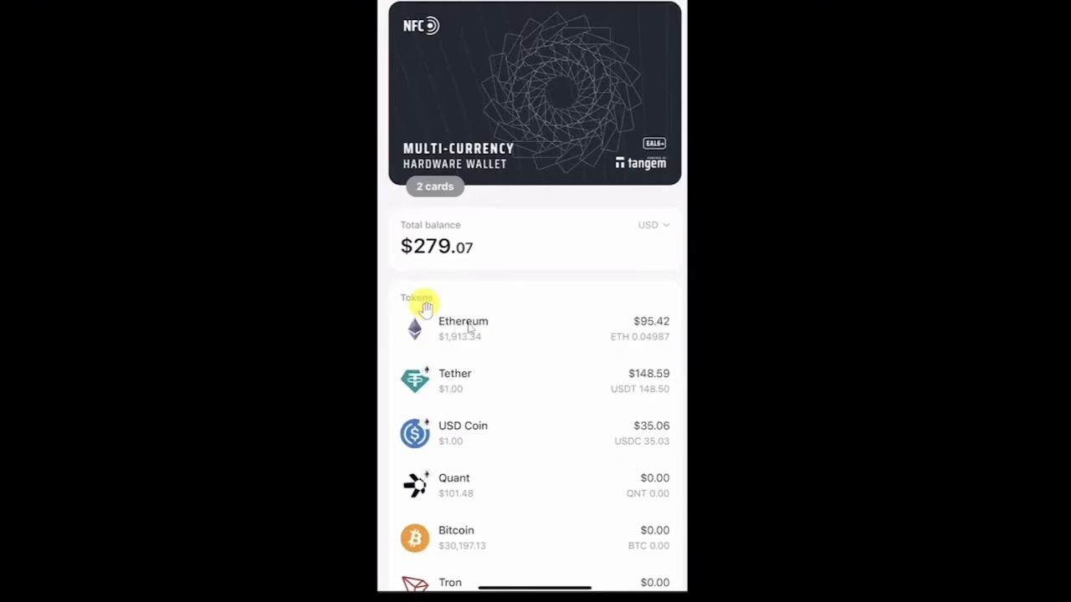
mouse_move(490, 337)
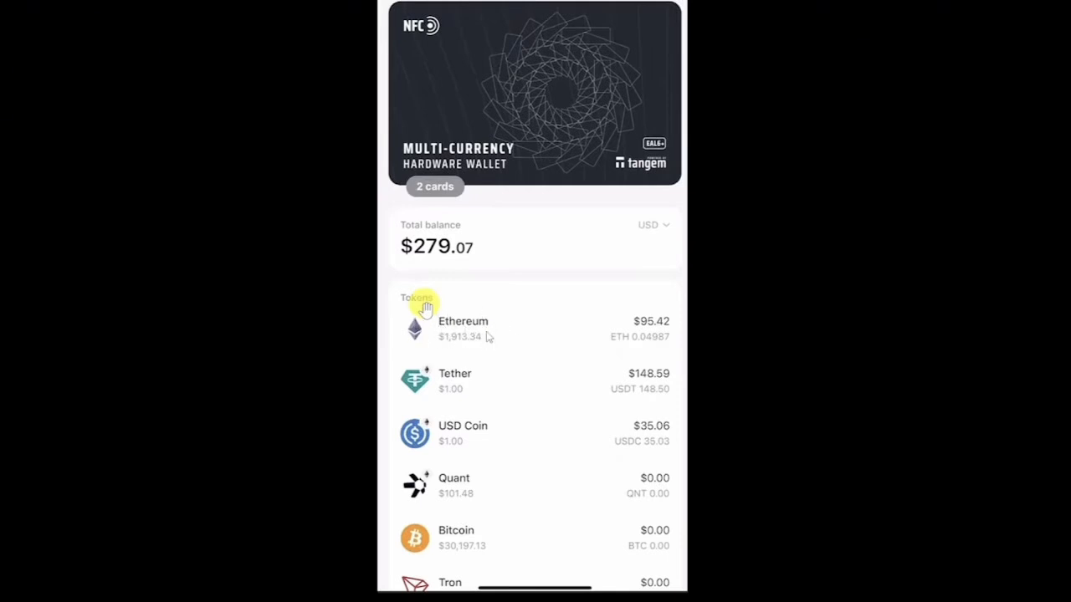
Open Tangem Wallet's Ethereum holding to view its $95.47 balance and deposit address.
click(463, 328)
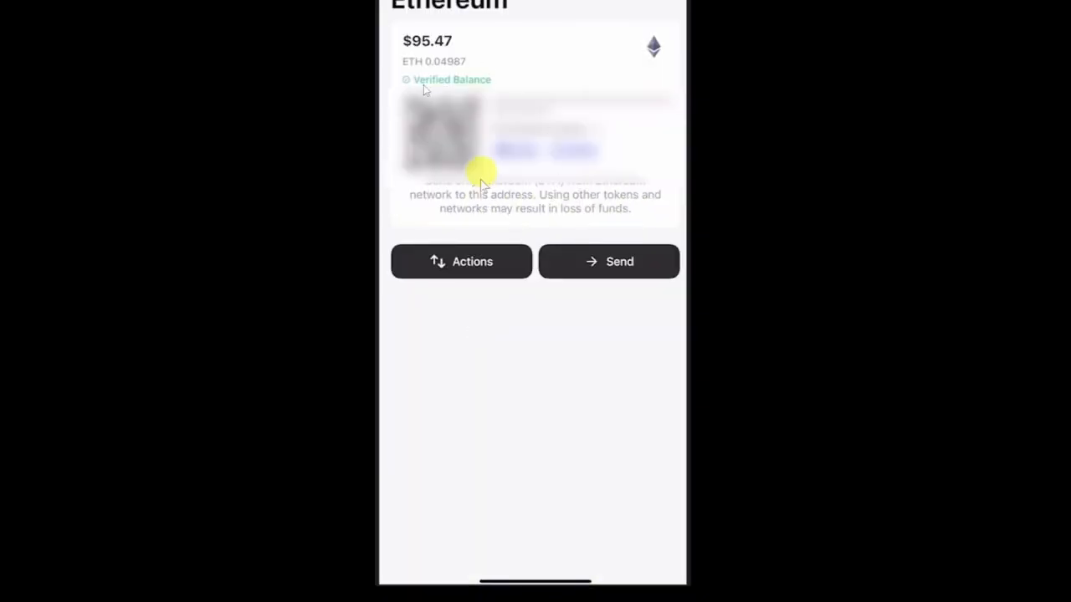
mouse_move(449, 147)
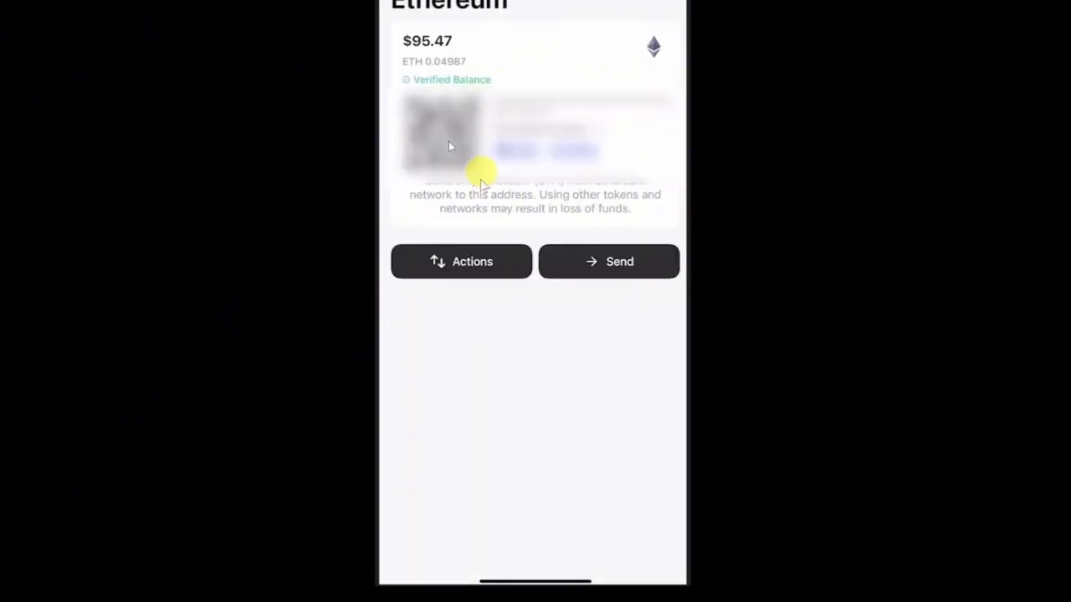
mouse_move(441, 129)
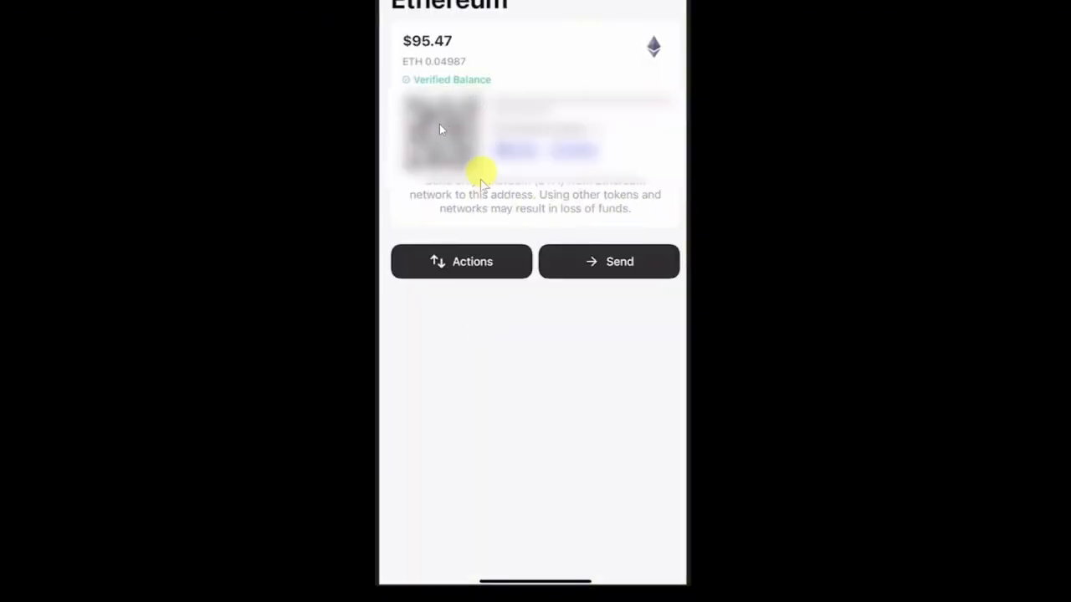
mouse_move(450, 97)
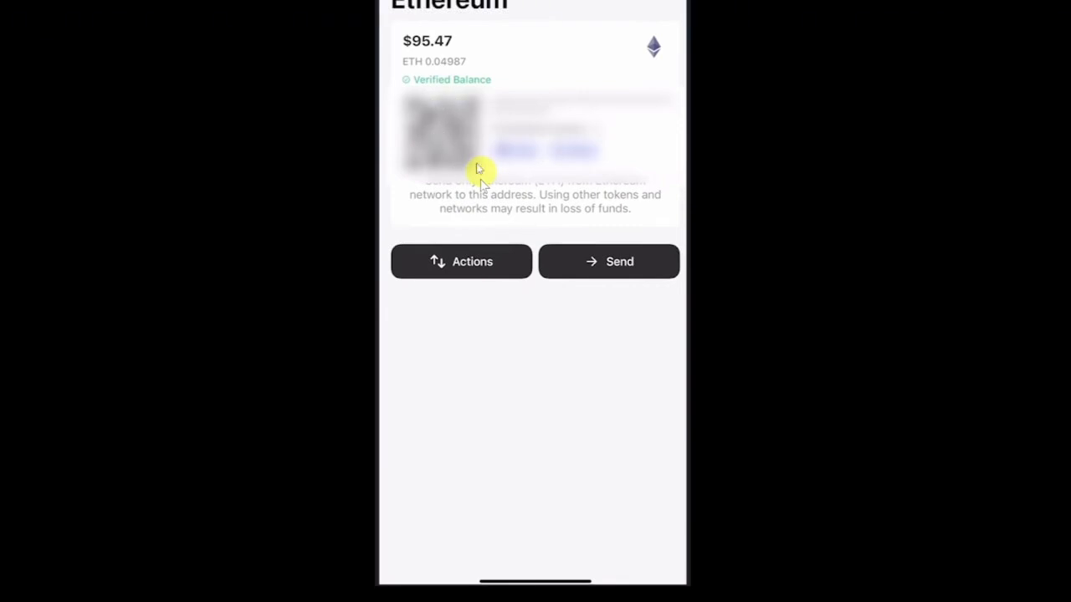
mouse_move(525, 104)
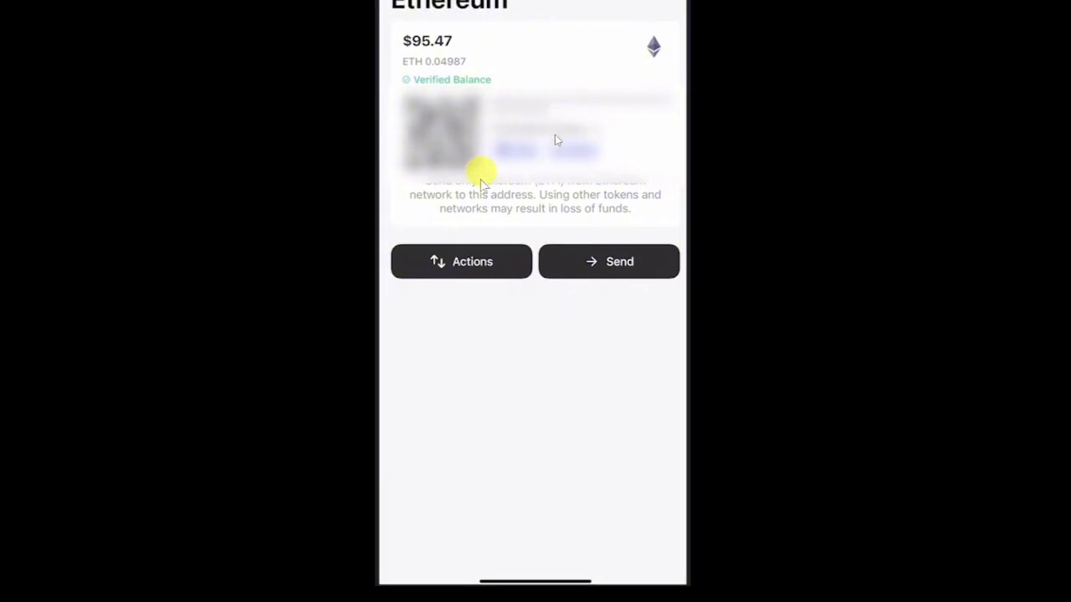
mouse_move(563, 159)
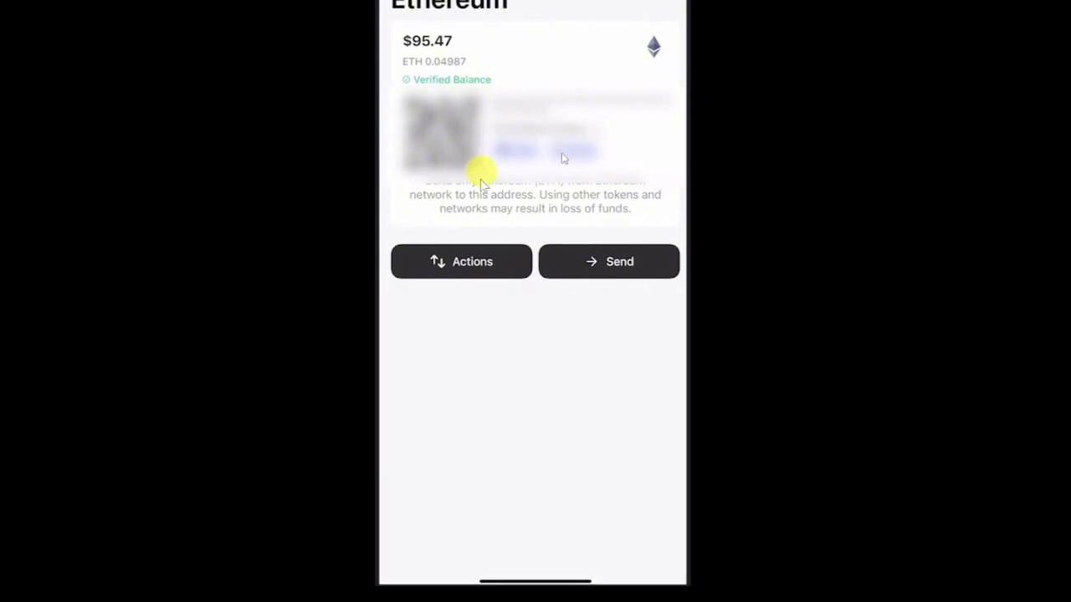
mouse_move(577, 152)
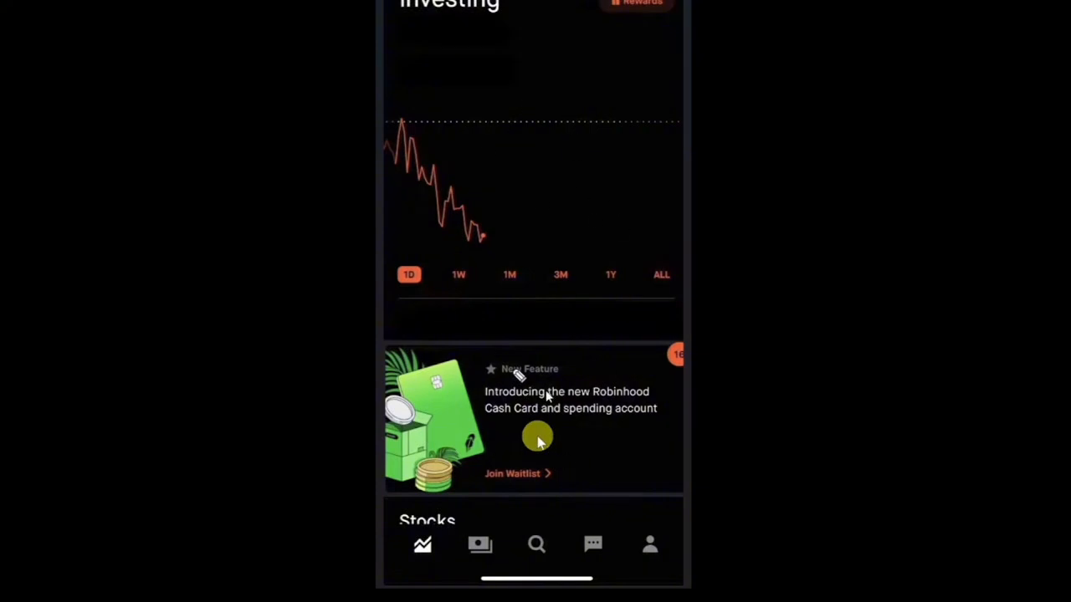
mouse_move(548, 380)
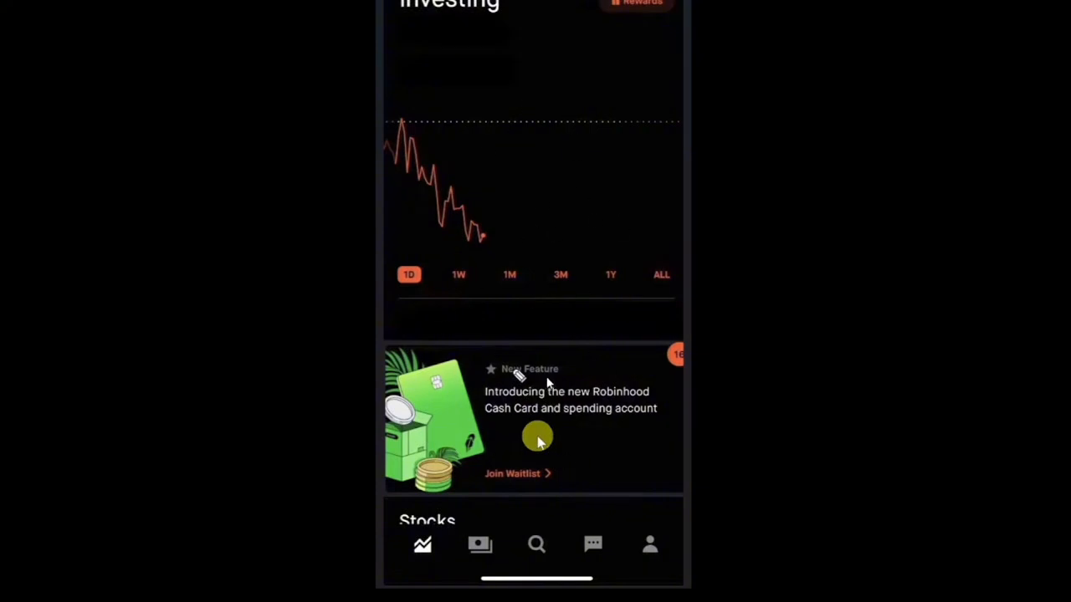
mouse_move(583, 234)
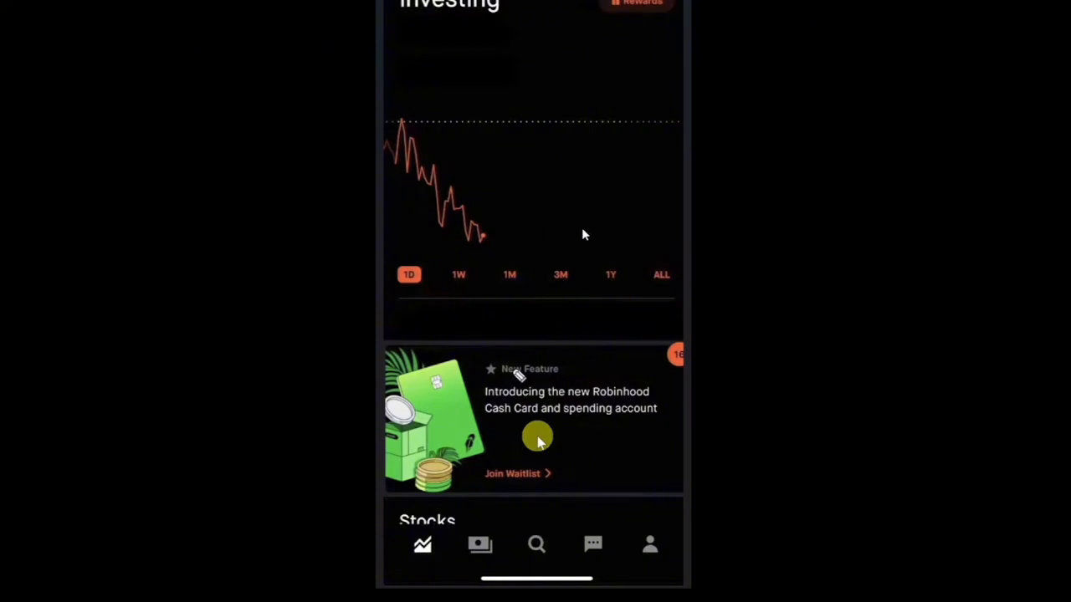
mouse_move(619, 295)
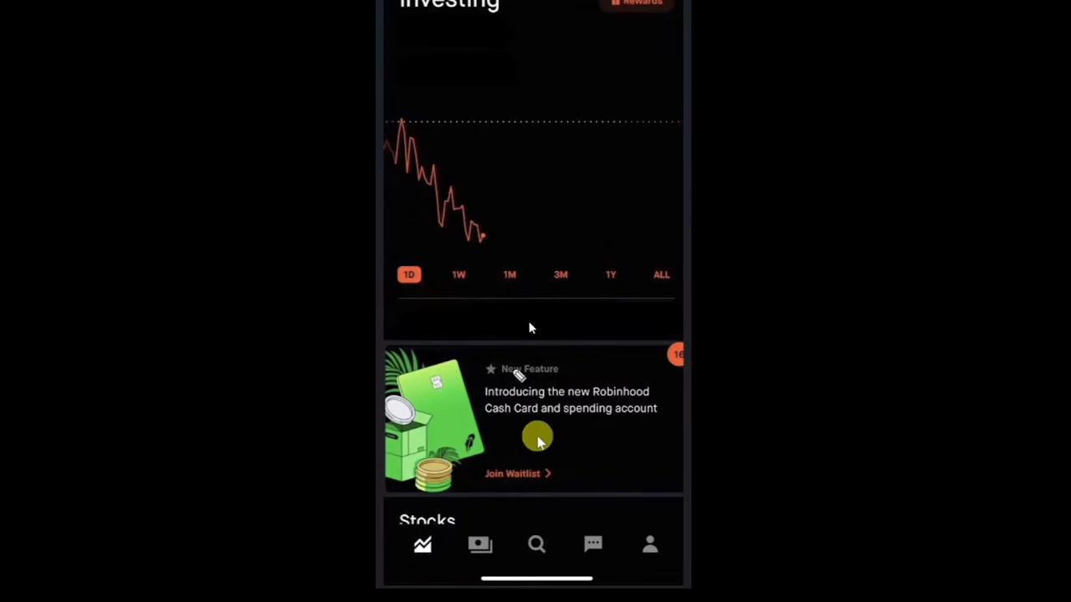
mouse_move(535, 545)
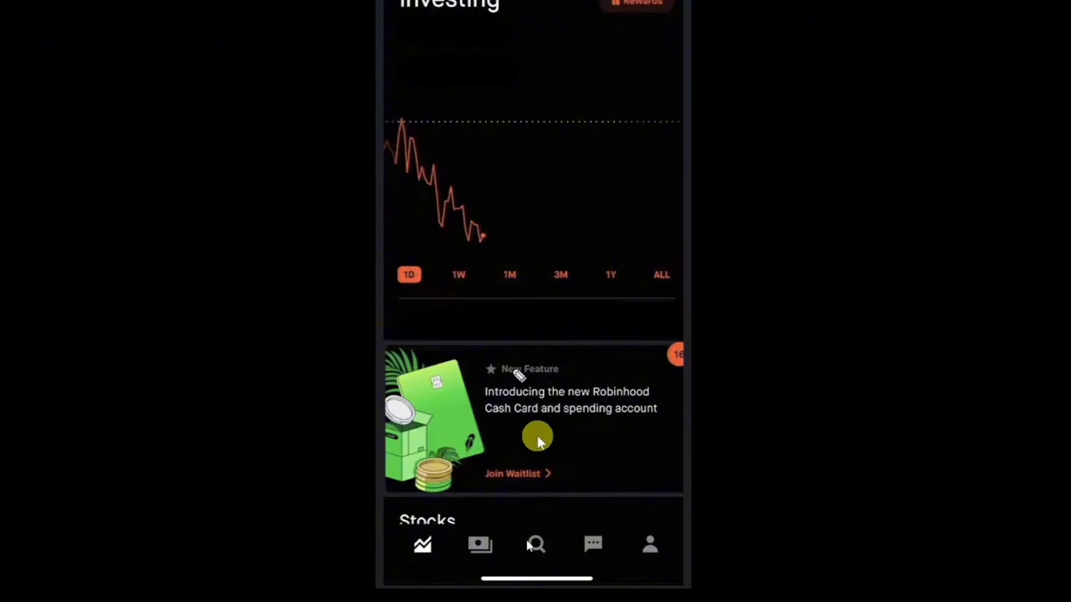
Search Robinhood for 'eth' and open the Ethereum page from the Cryptos results.
click(536, 545)
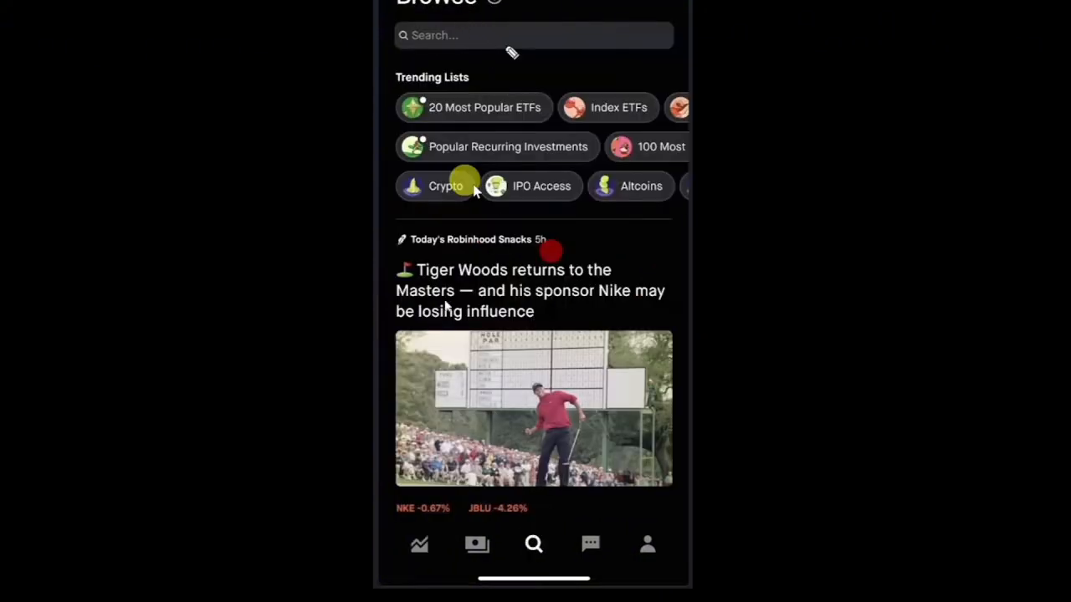
mouse_move(602, 242)
text(eth)
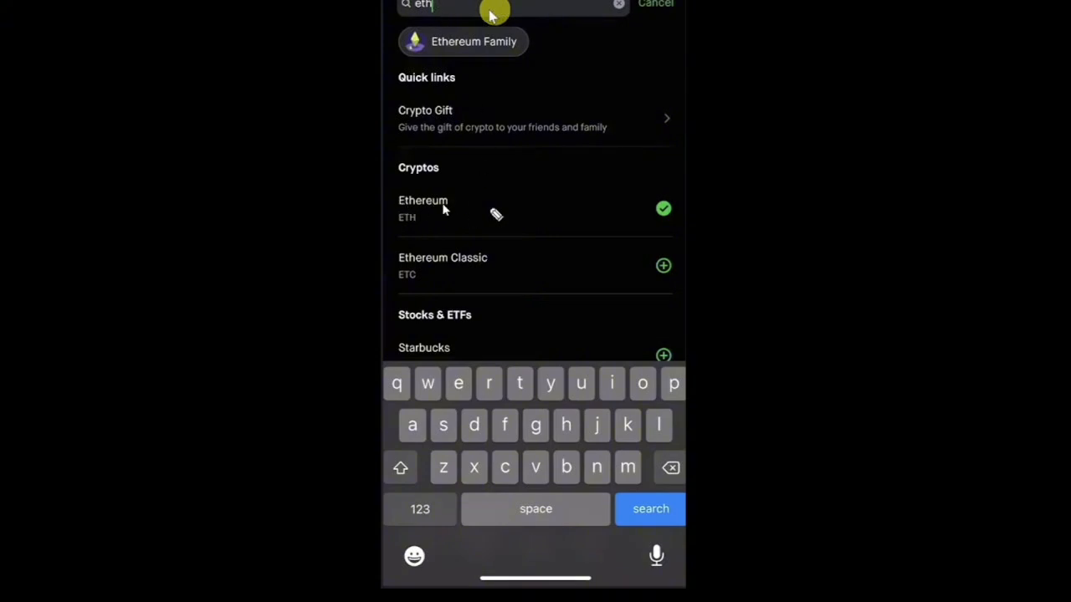
mouse_move(416, 210)
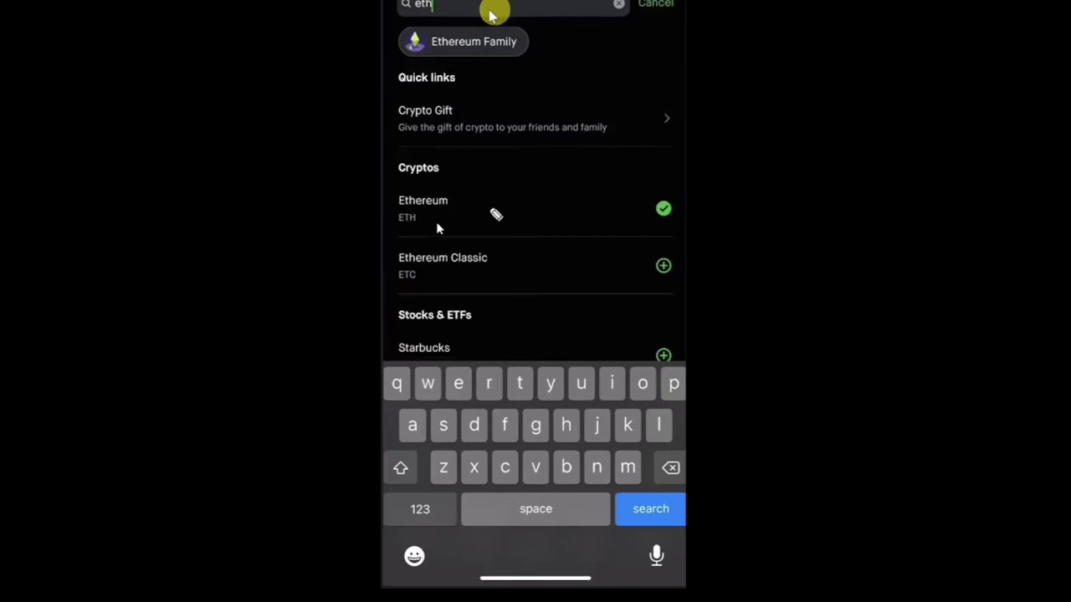
click(422, 208)
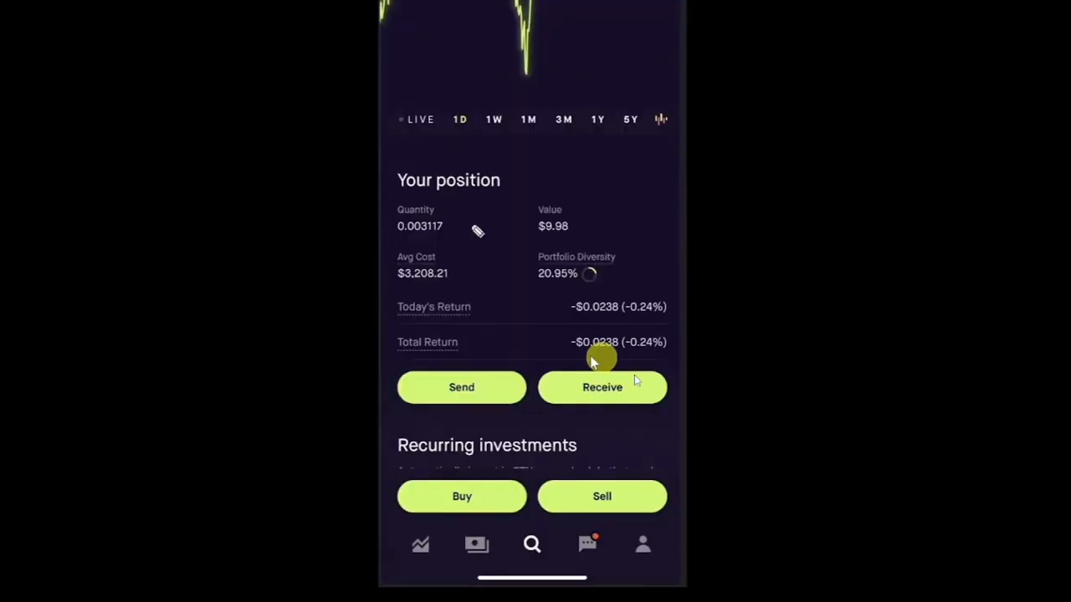
mouse_move(544, 348)
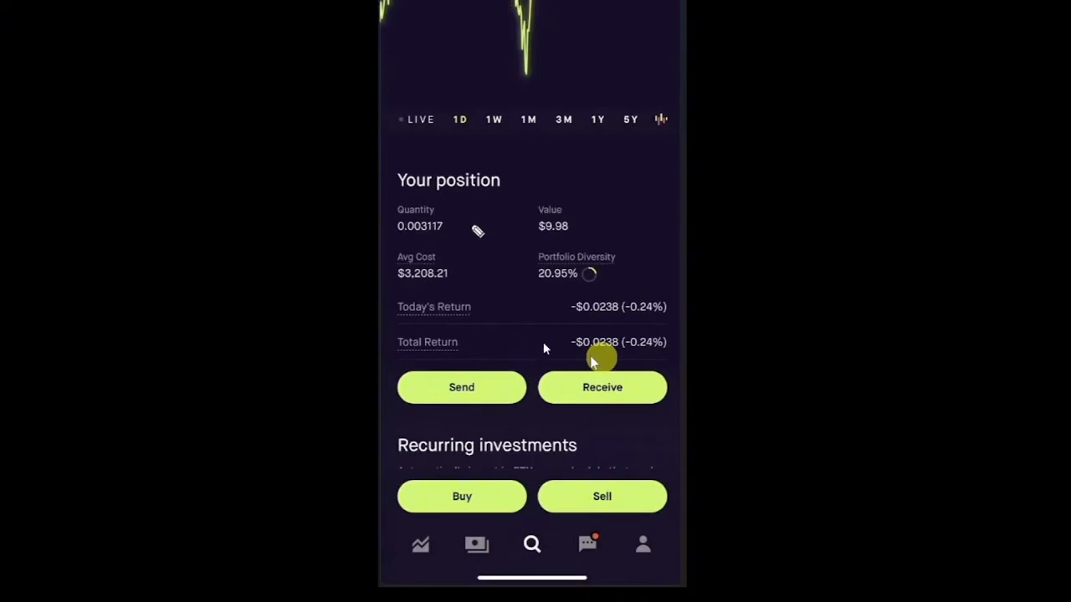
mouse_move(544, 184)
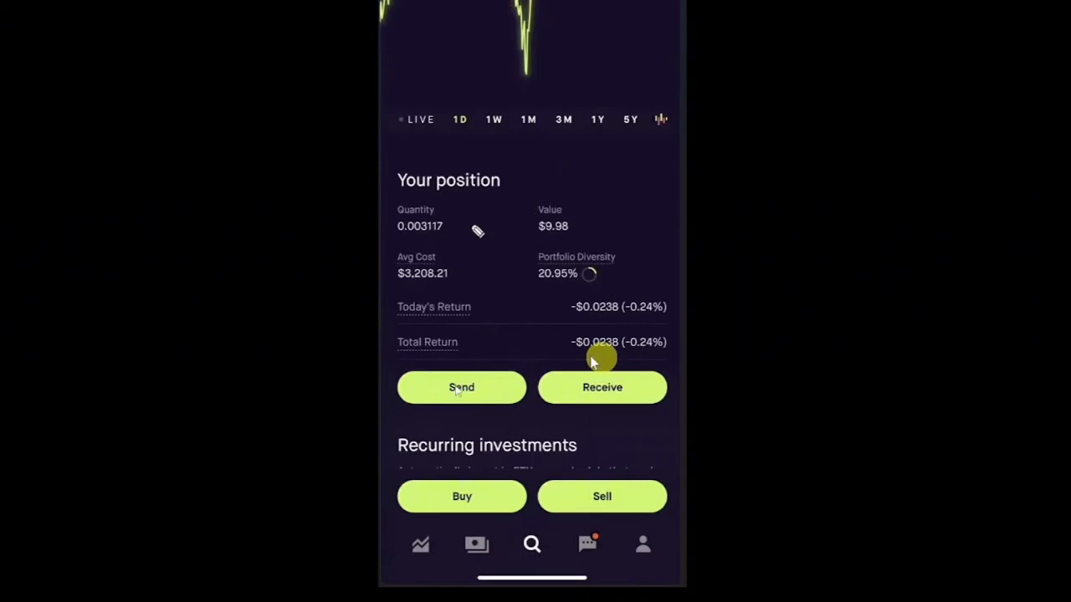
mouse_move(529, 211)
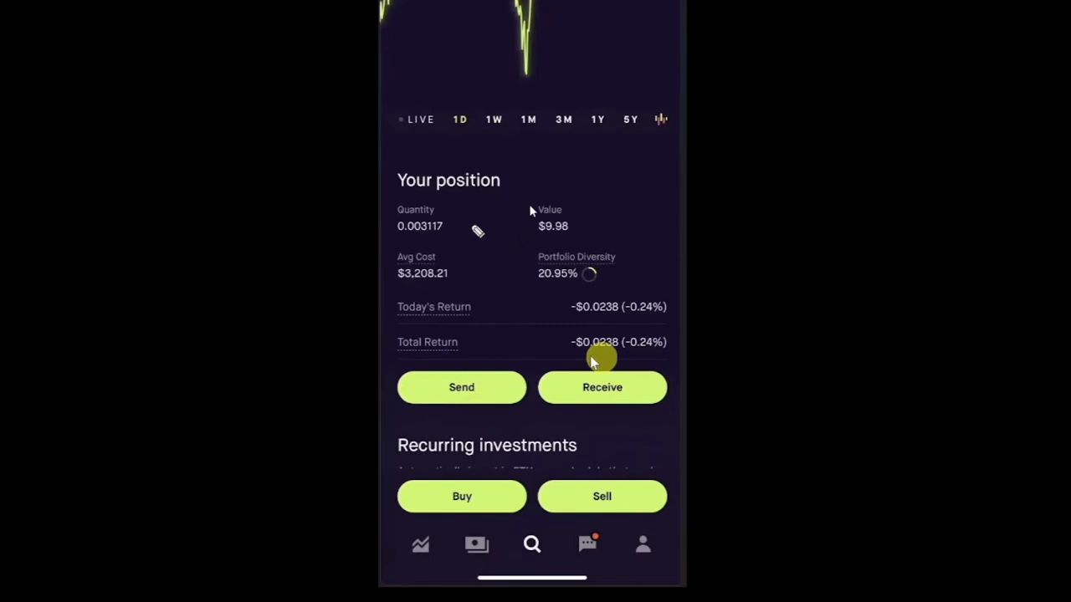
Start an Ethereum send in Robinhood and confirm the amount to reach recipient selection.
click(460, 387)
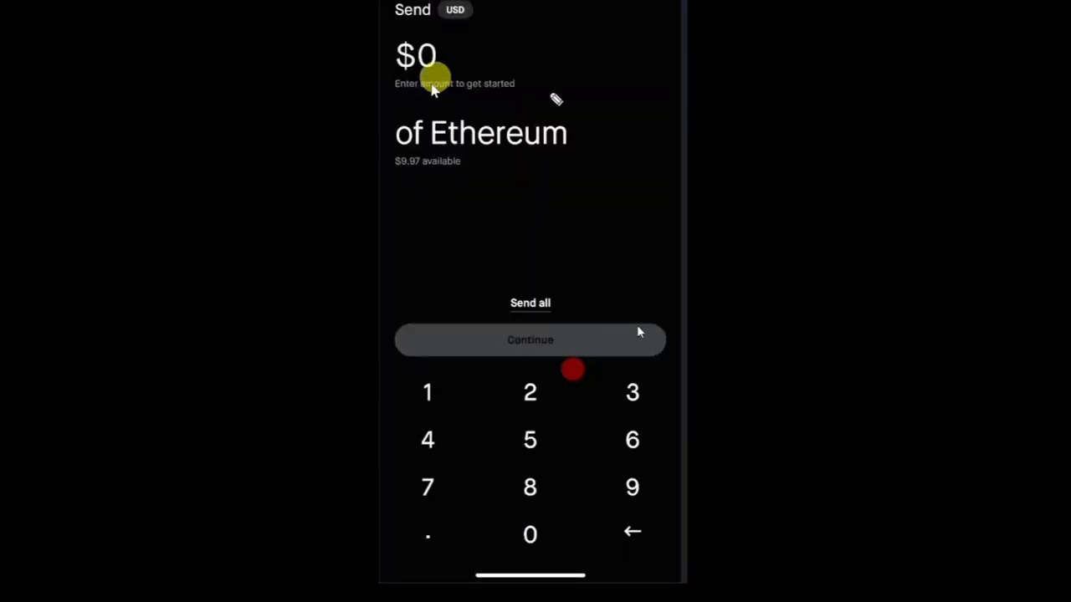
mouse_move(475, 101)
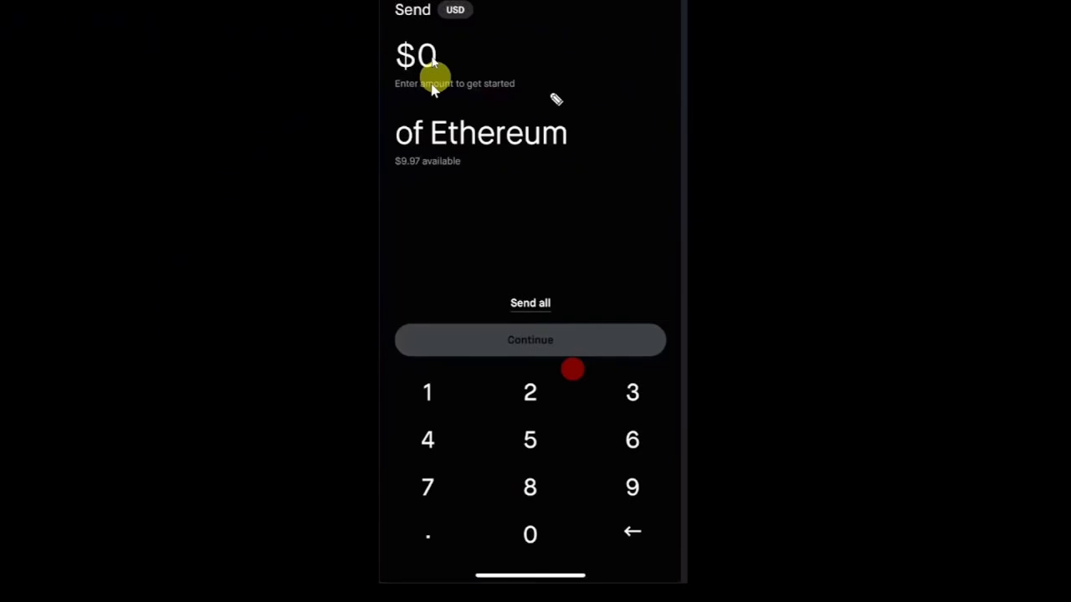
mouse_move(520, 348)
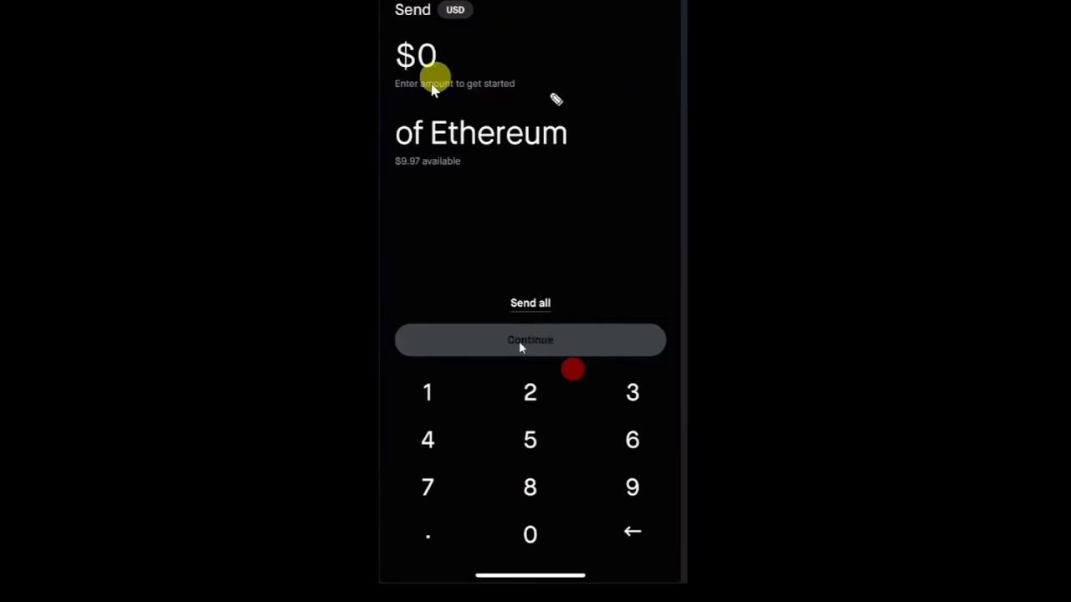
click(530, 340)
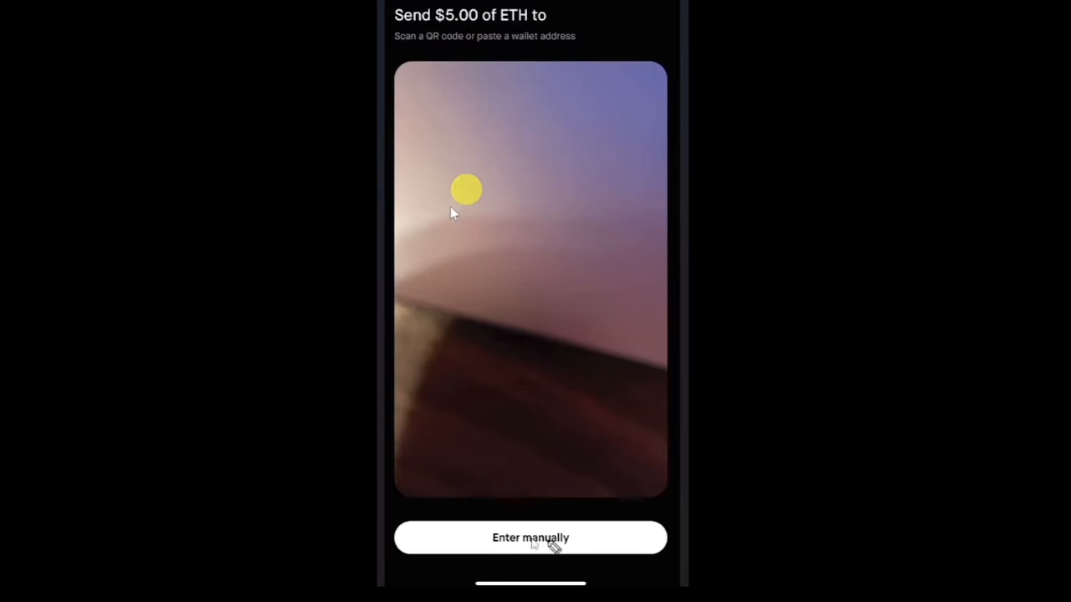
Choose manual wallet address entry for the $5.00 ETH send recipient.
click(531, 538)
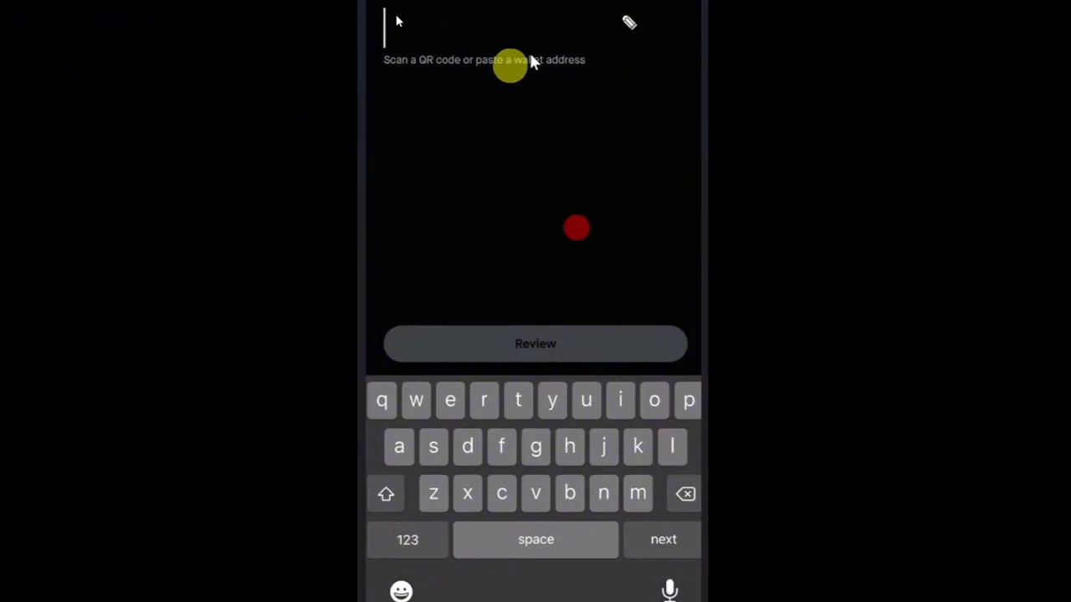
mouse_move(444, 42)
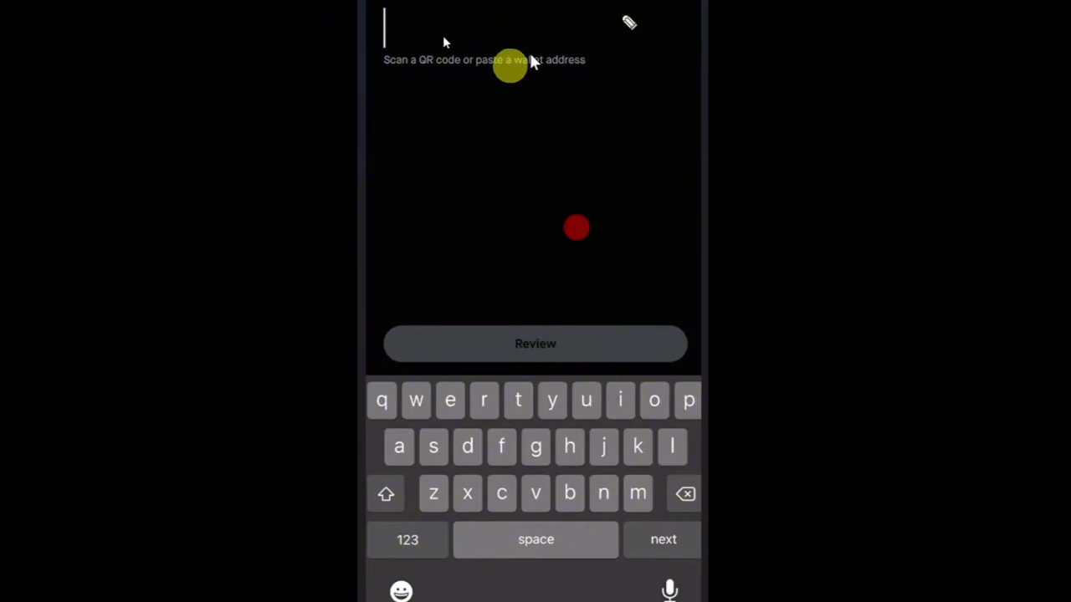
mouse_move(424, 123)
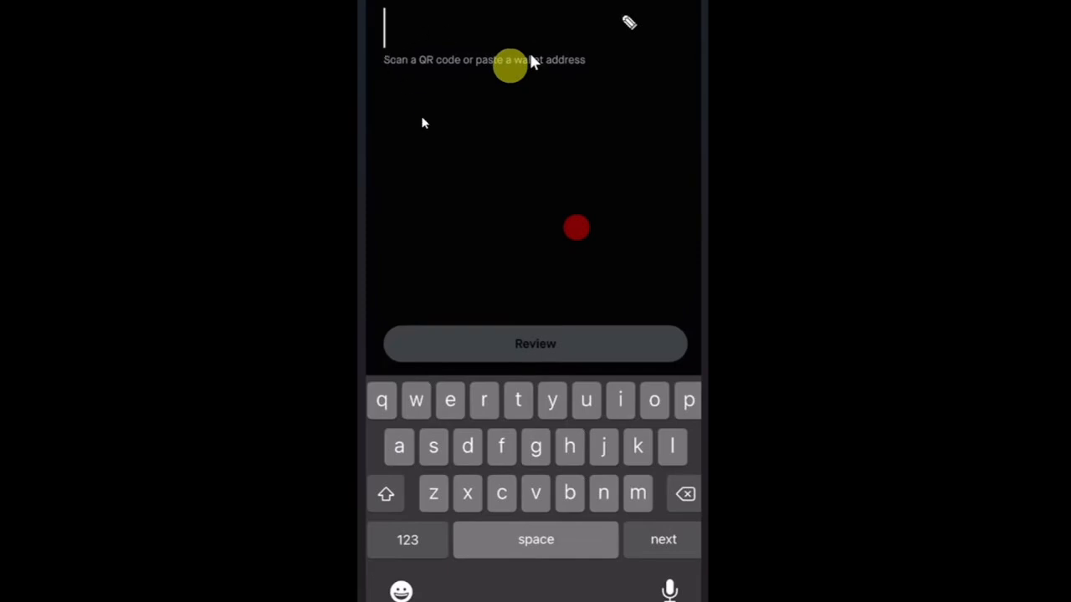
mouse_move(518, 343)
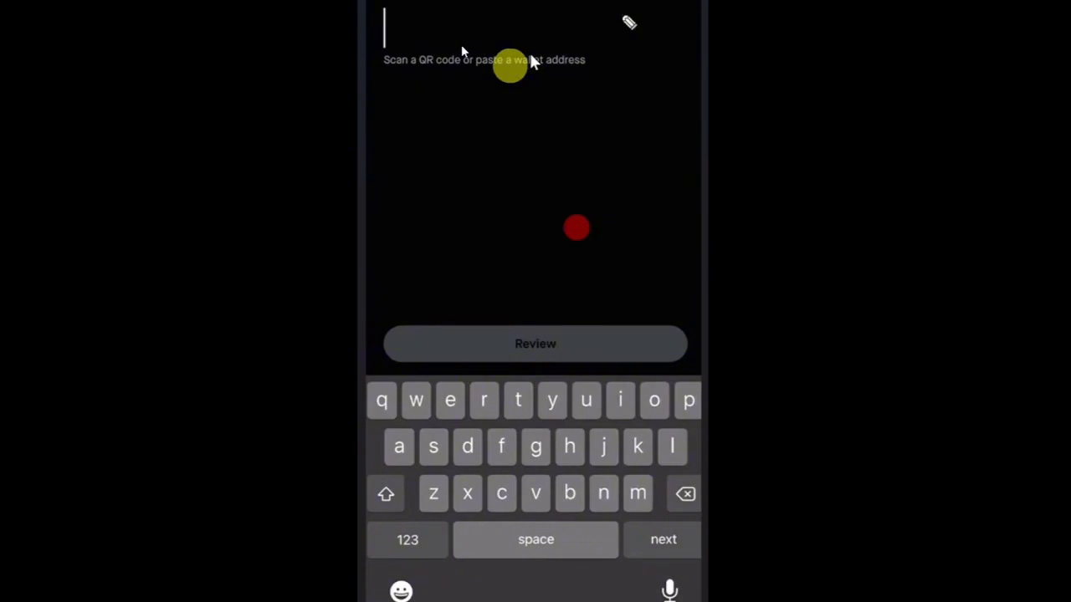
mouse_move(446, 36)
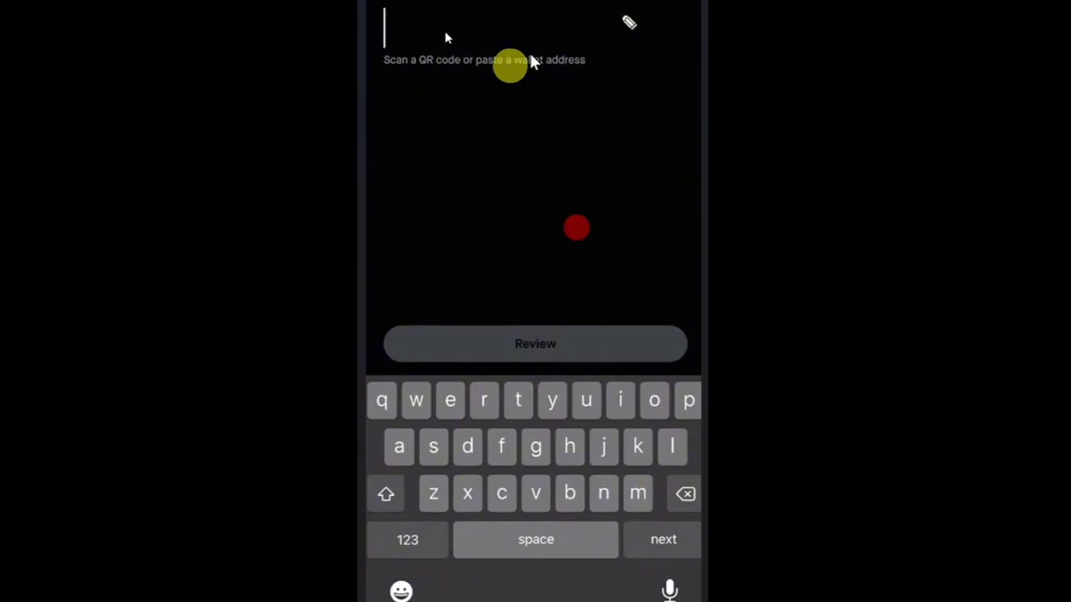